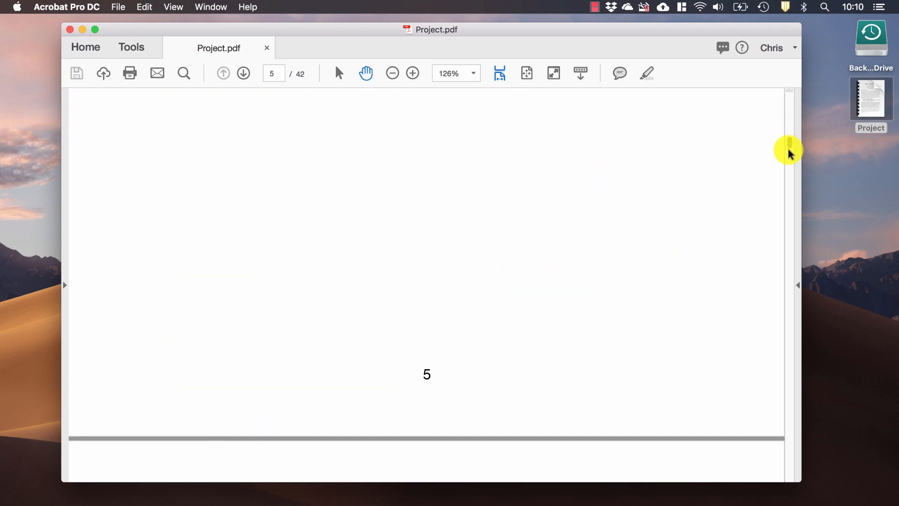
Show Finder info for the desktop Project file, revealing its 19.2 MB size
{"action": "scroll", "scroll_direction": "down", "scroll_amount": 3}
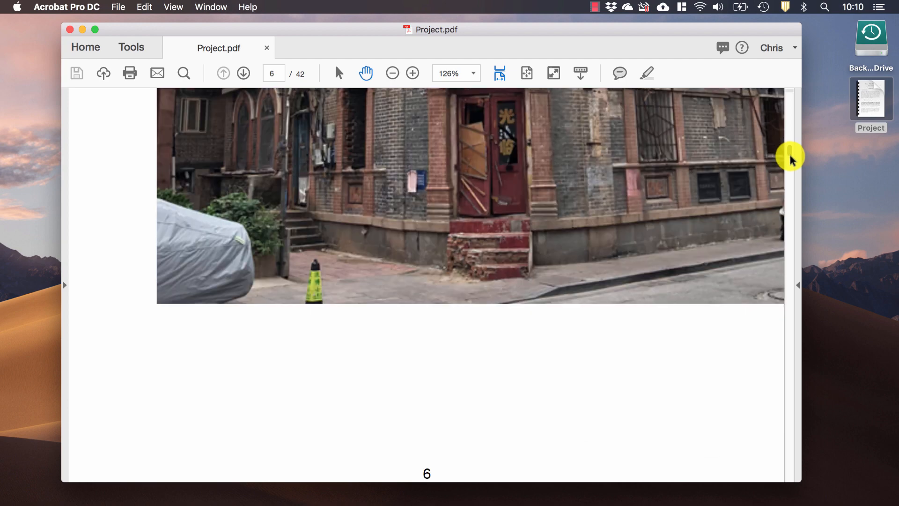
{"action": "right_click", "coordinate": [870, 103]}
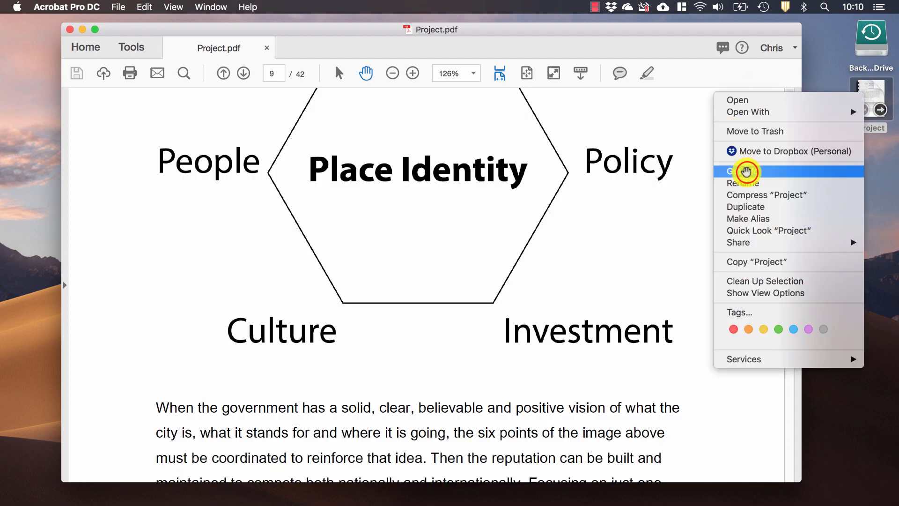
{"action": "left_click", "coordinate": [743, 170]}
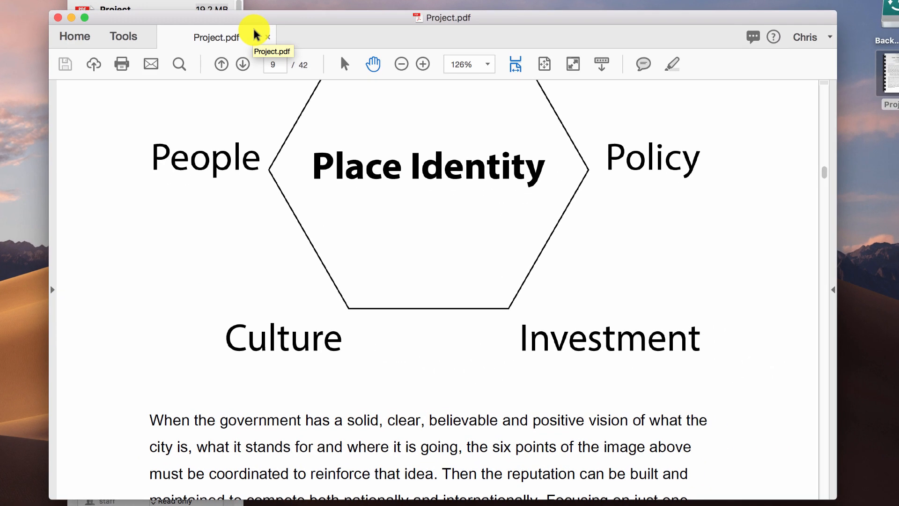
{"action": "mouse_move", "coordinate": [123, 36]}
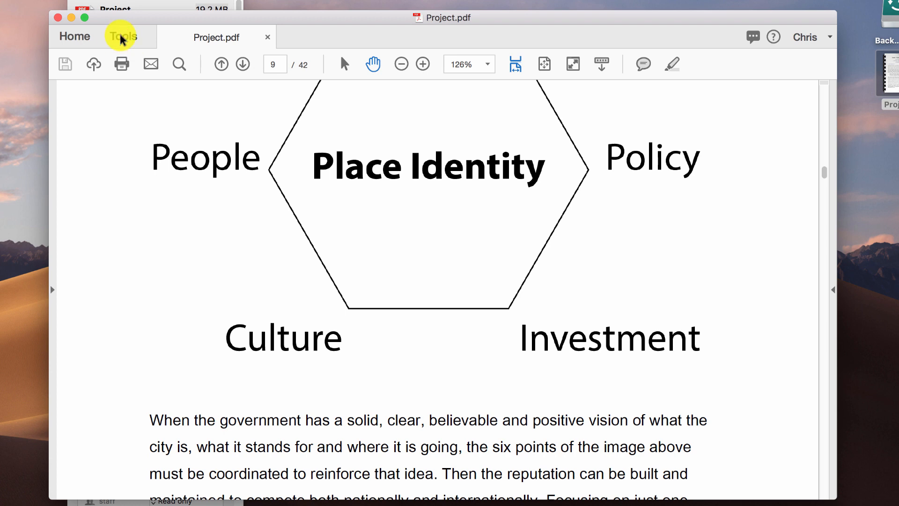
Show the Tools collection to reach Optimize PDF under Protect & Standardize
{"action": "left_click", "coordinate": [122, 36]}
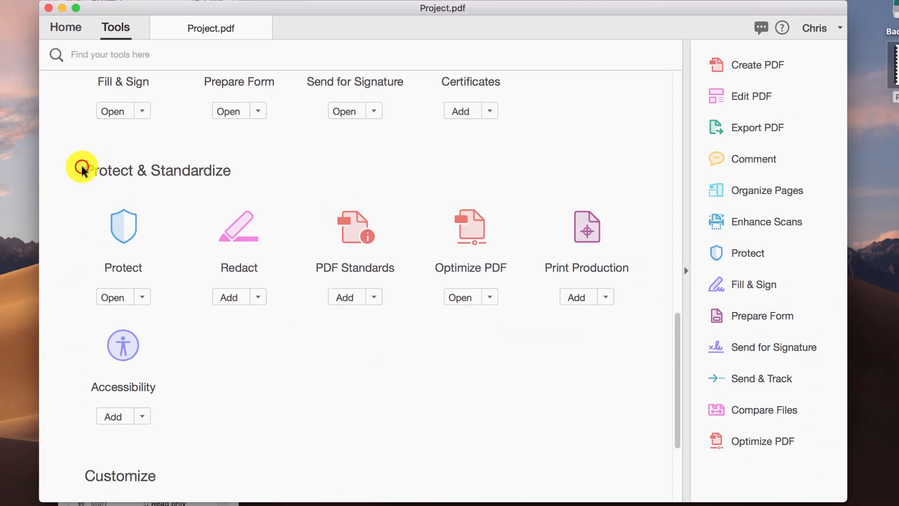
{"action": "mouse_move", "coordinate": [470, 235]}
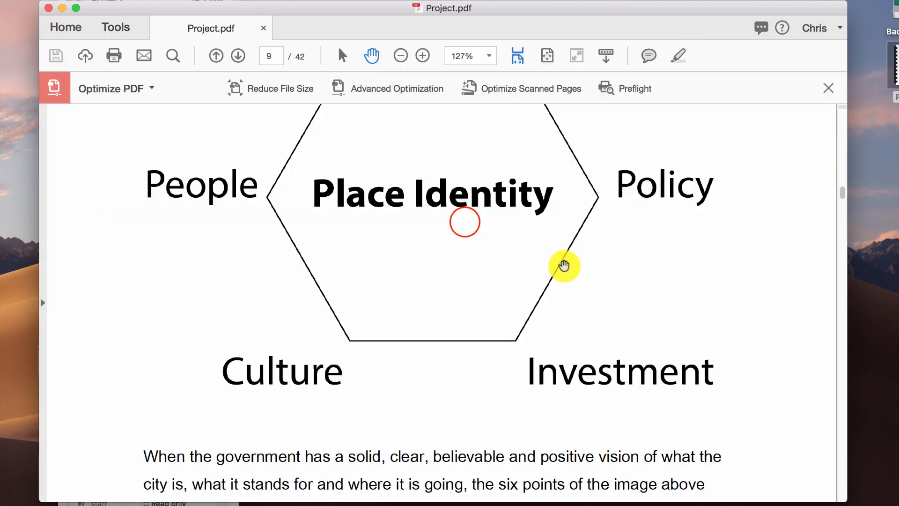
{"action": "mouse_move", "coordinate": [271, 92]}
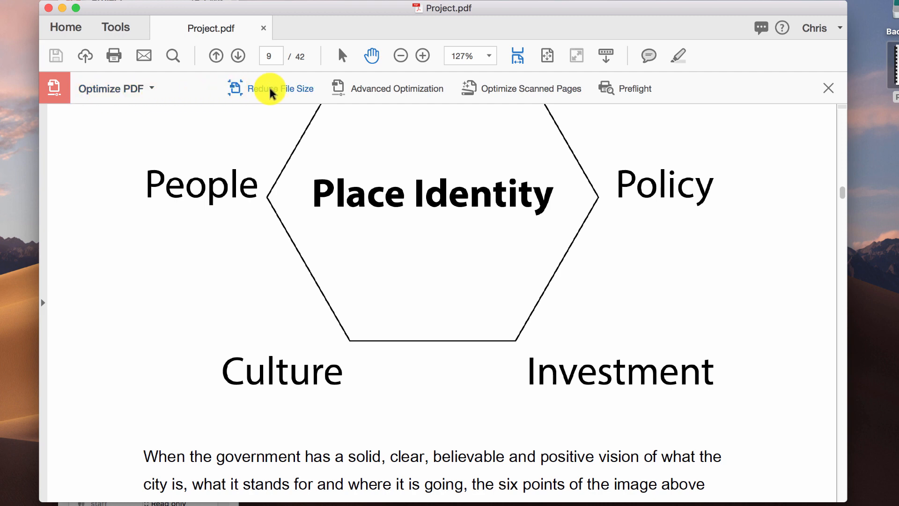
{"action": "mouse_move", "coordinate": [635, 88]}
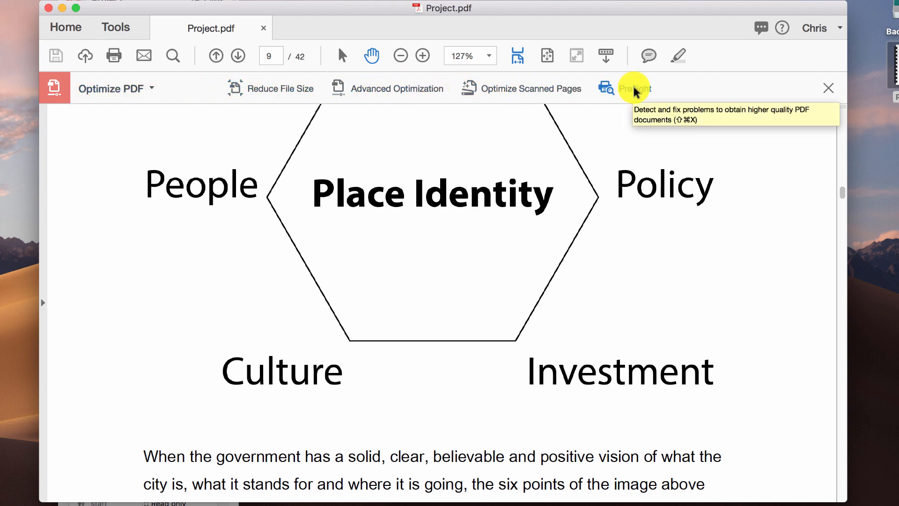
{"action": "mouse_move", "coordinate": [278, 89]}
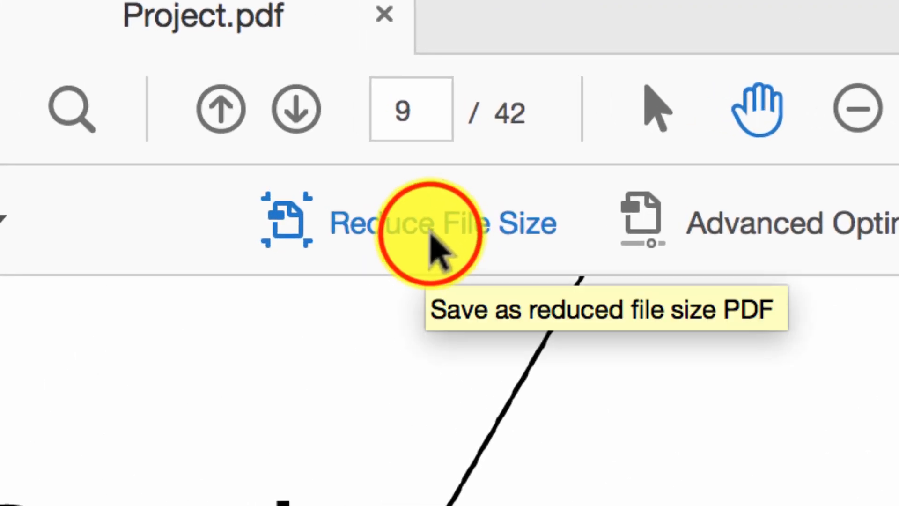
Start Reduce File Size, keeping 'Retain existing' version compatibility
{"action": "left_click", "coordinate": [435, 223]}
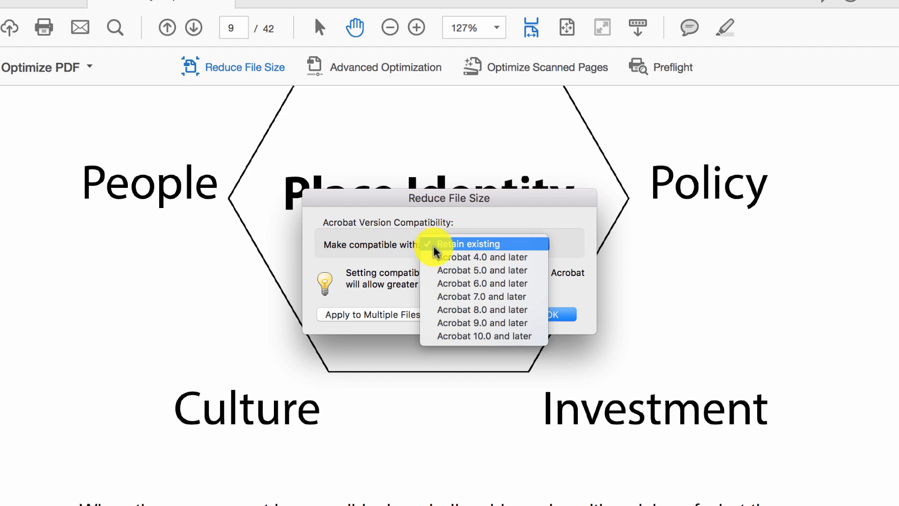
{"action": "mouse_move", "coordinate": [470, 257]}
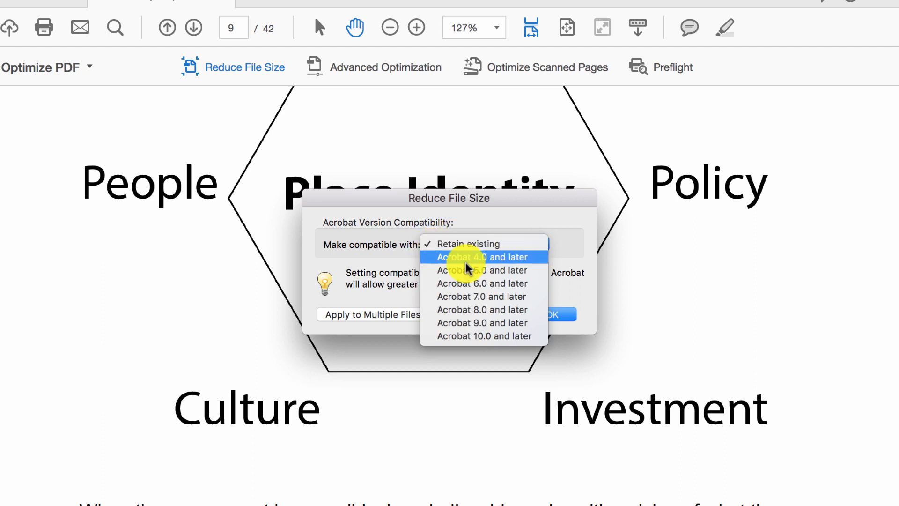
{"action": "mouse_move", "coordinate": [459, 337]}
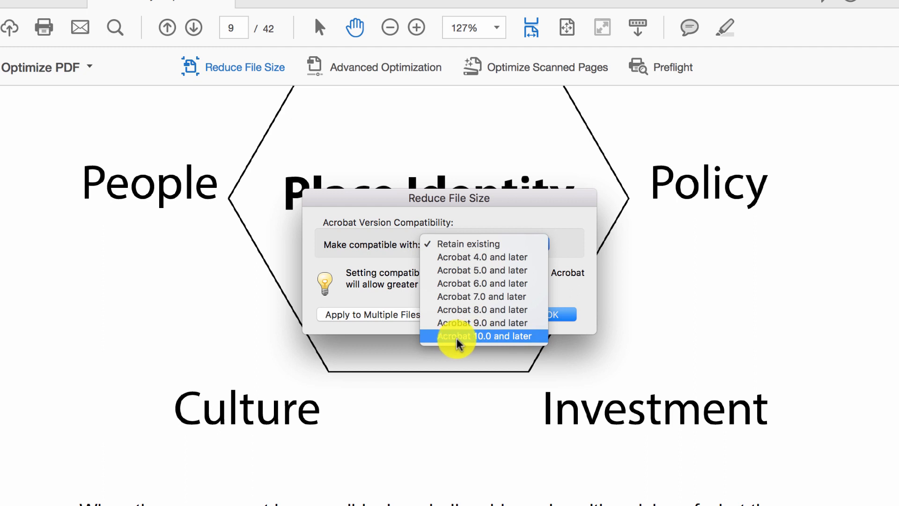
{"action": "mouse_move", "coordinate": [506, 338]}
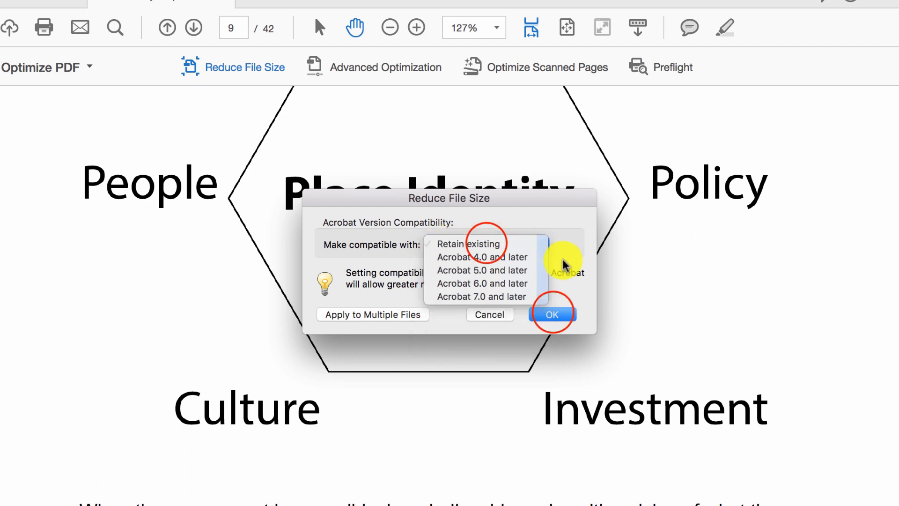
{"action": "left_click", "coordinate": [552, 315]}
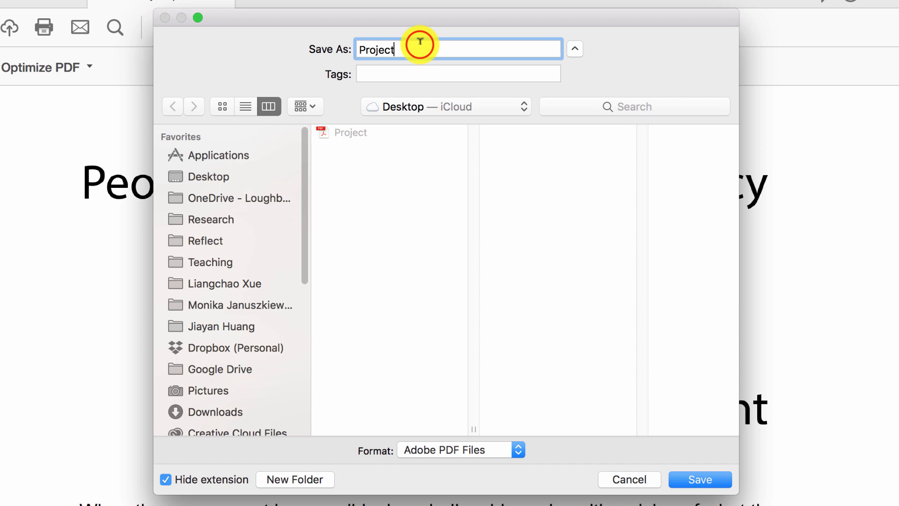
Save the reduced copy as 'Project 2' and dismiss the downsampling conversion warnings
{"action": "type", "text": "2"}
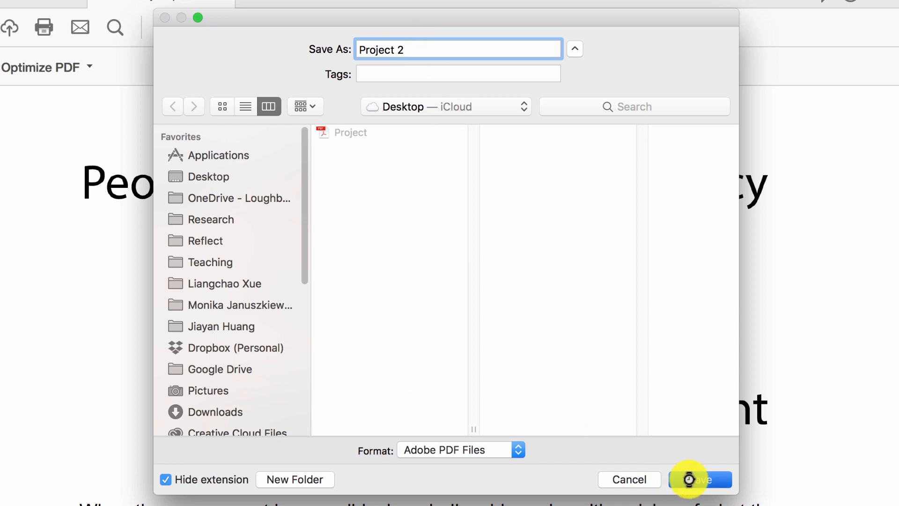
{"action": "left_click", "coordinate": [701, 480]}
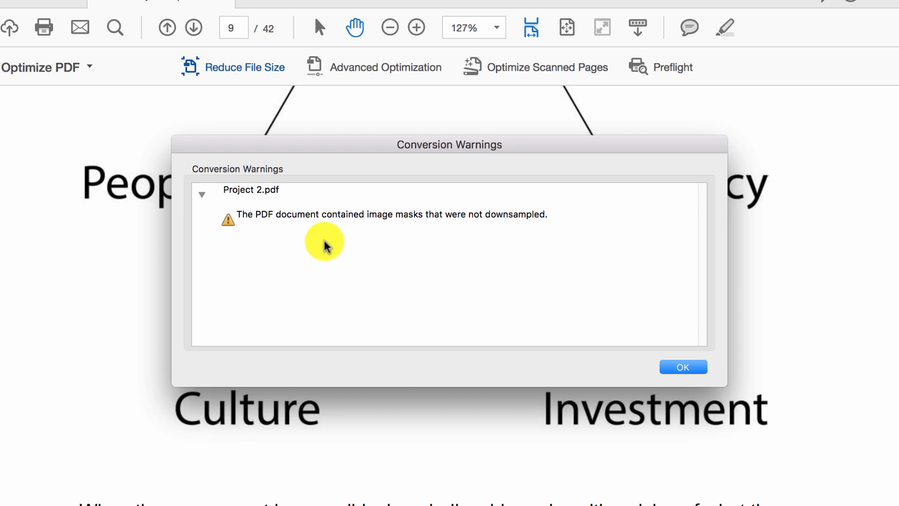
{"action": "mouse_move", "coordinate": [377, 221]}
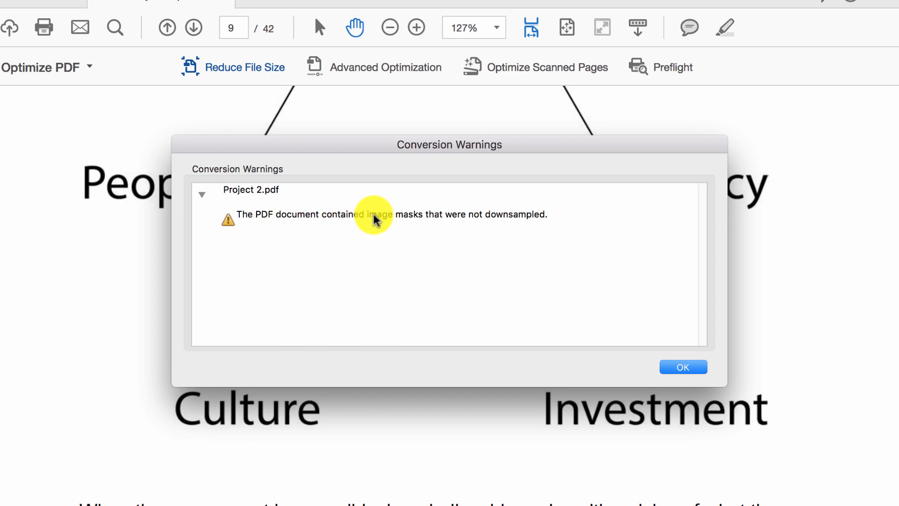
{"action": "left_click", "coordinate": [683, 367]}
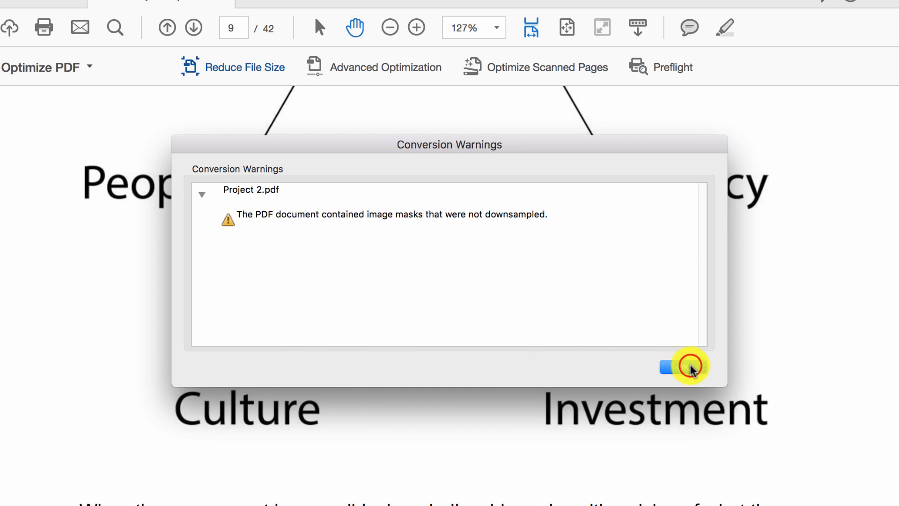
{"action": "left_click", "coordinate": [686, 366]}
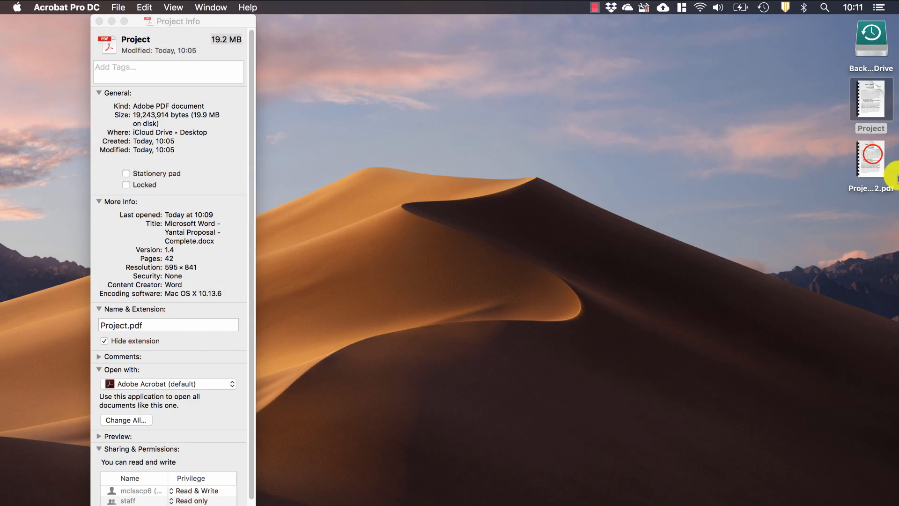
Show Finder info for Project 2.pdf, 5.8 MB beside the original 19.2 MB
{"action": "right_click", "coordinate": [871, 160]}
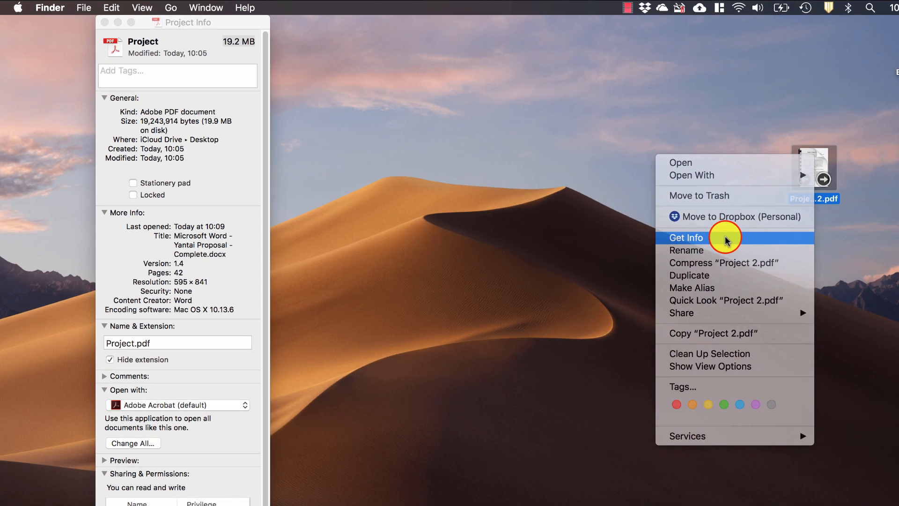
{"action": "left_click", "coordinate": [685, 237]}
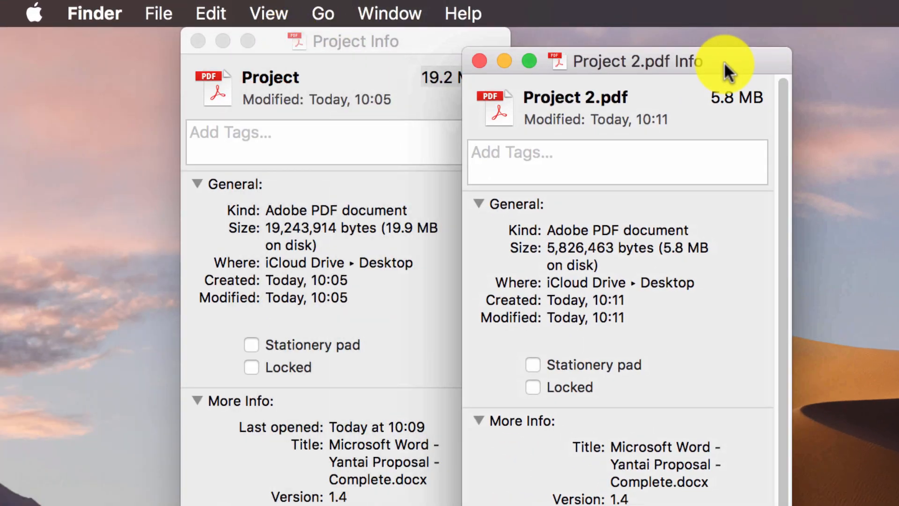